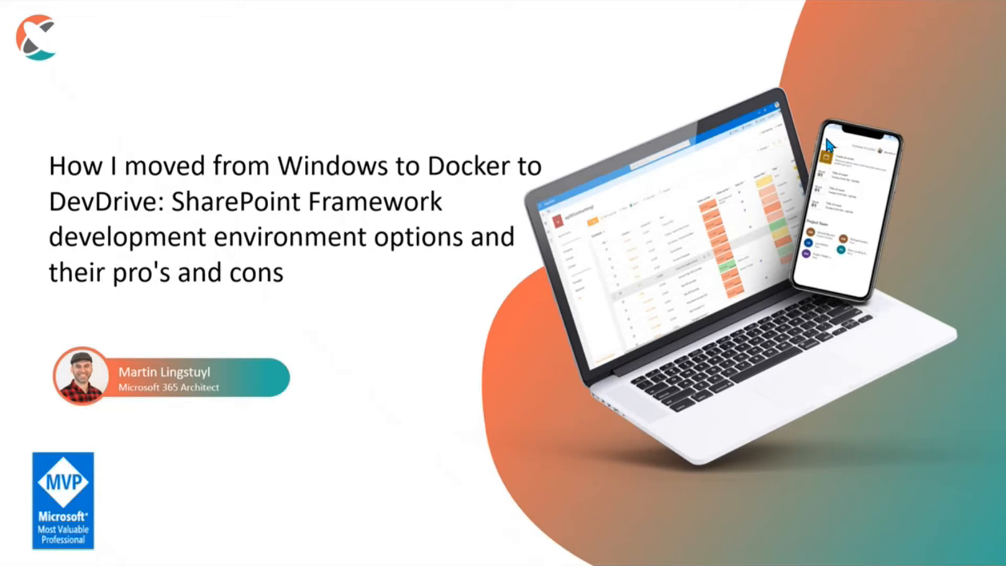
mouse_move(308, 374)
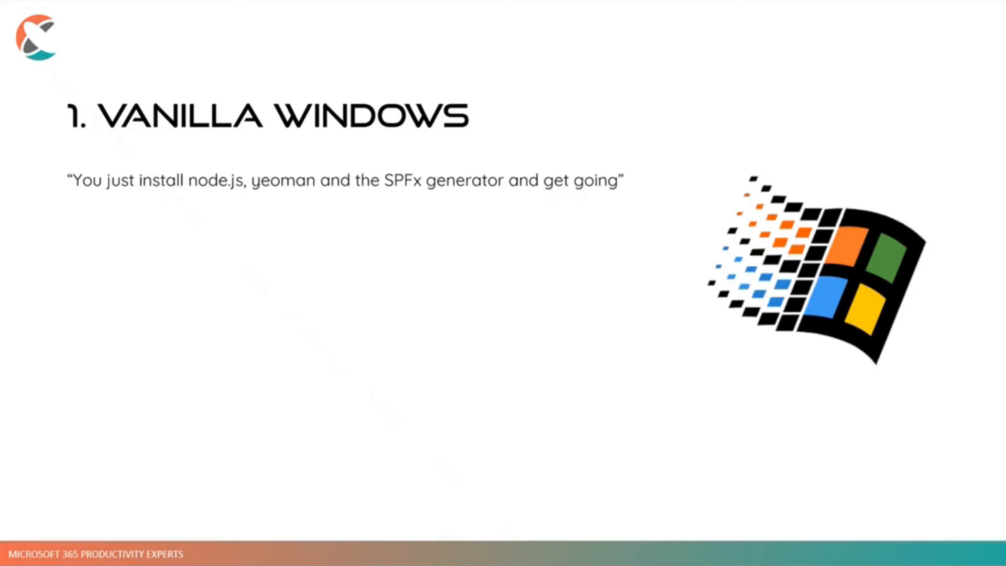
mouse_move(308, 367)
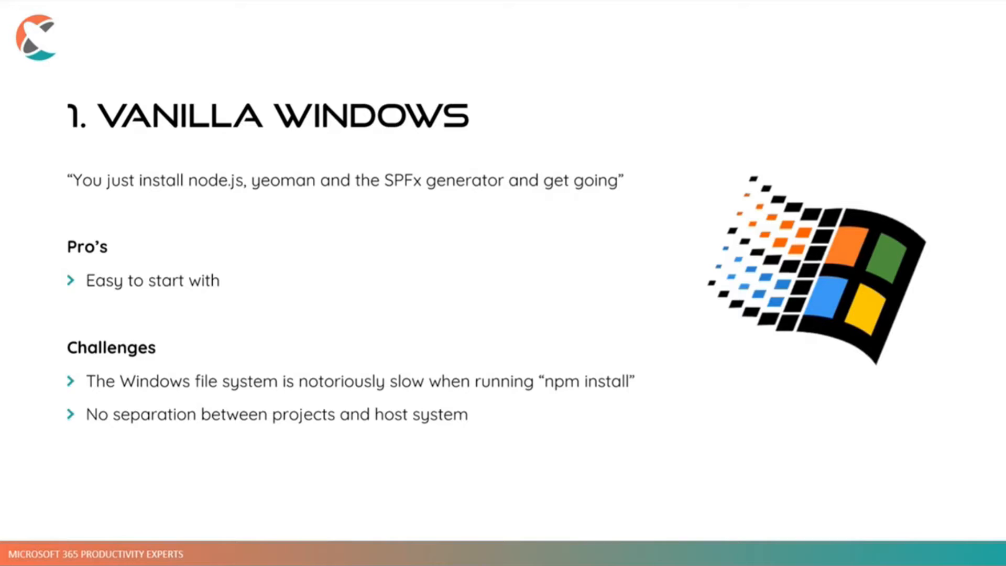
Step: Advance to the '2. Linux on Windows (WSL)' slide and bring up the WSL-demo terminal
key("Right")
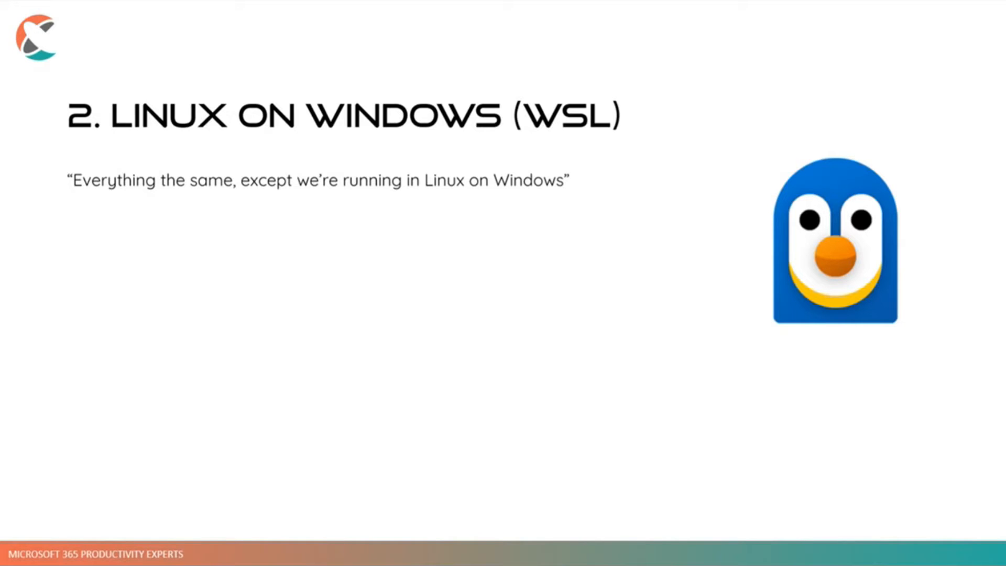
key("right")
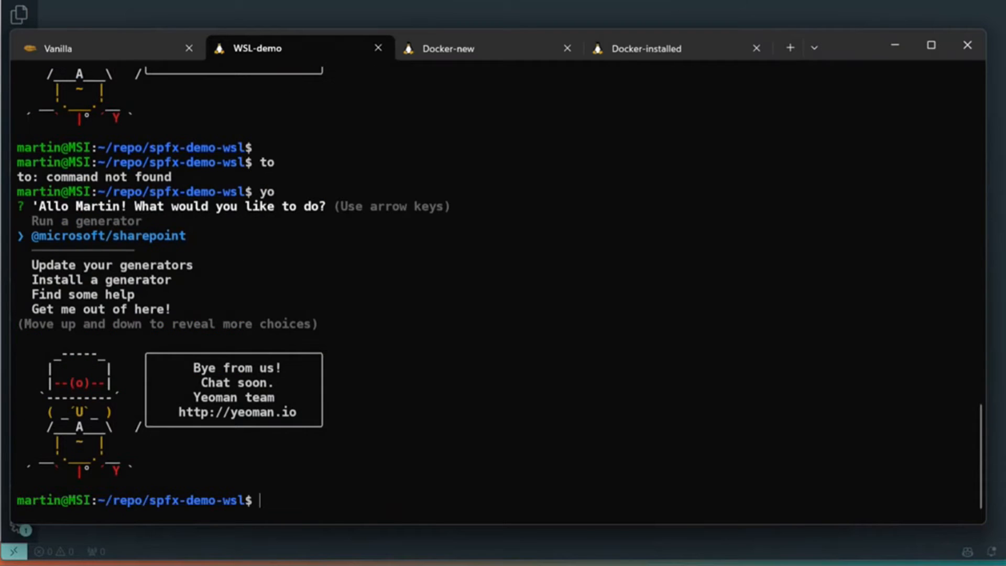
Step: Run gulp serve in the spfx-demo-wsl project on the WSL-demo tab
type("gulp serve")
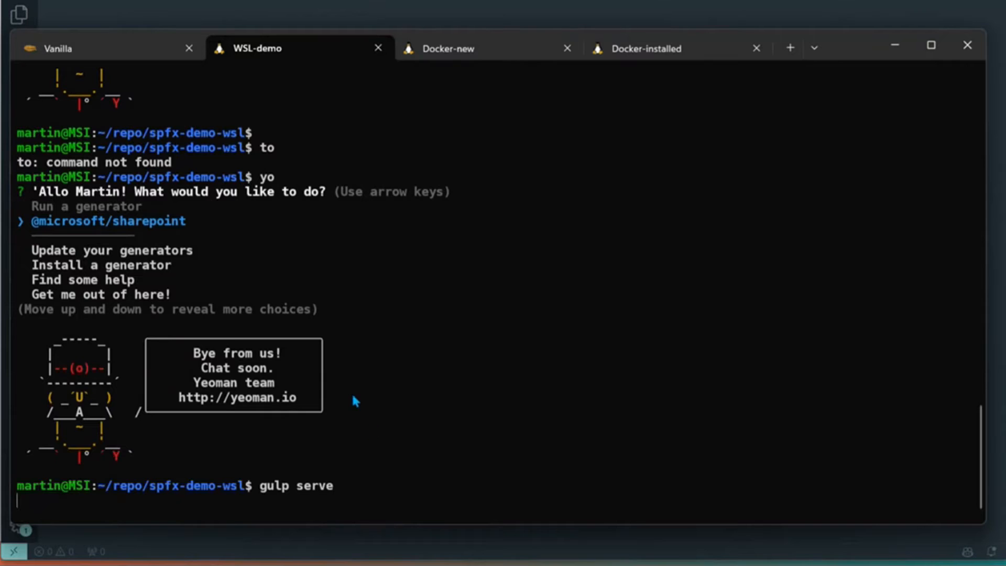
key("Enter")
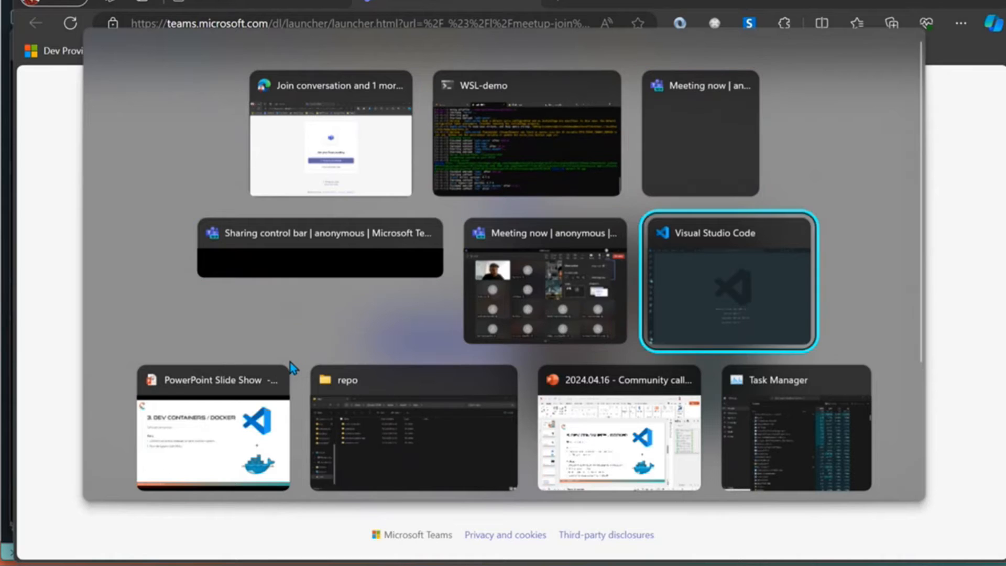
Step: Show the Ubuntu-20.04 file system root in File Explorer, then return to the WSL slide
left_click(413, 431)
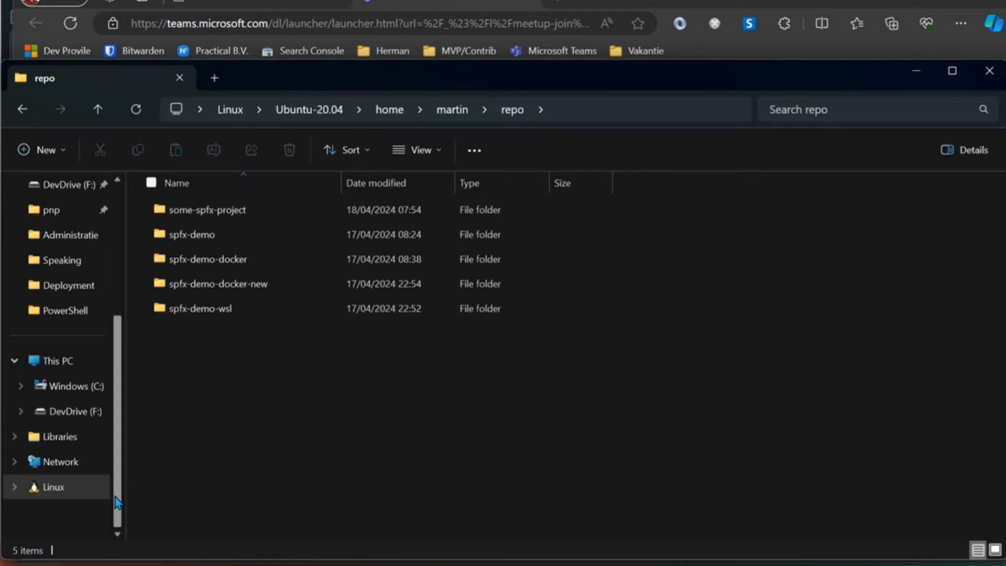
left_click(52, 486)
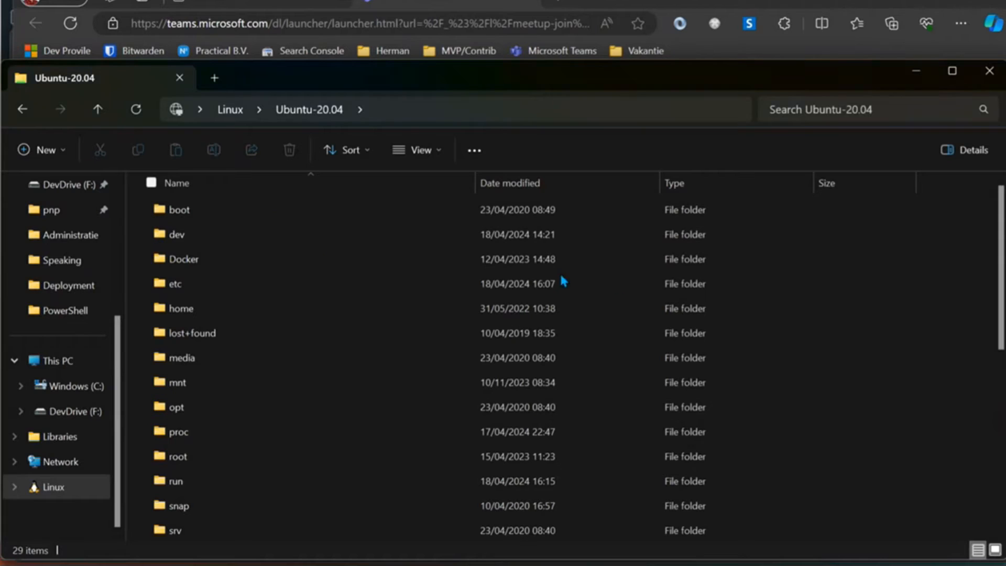
left_click(390, 283)
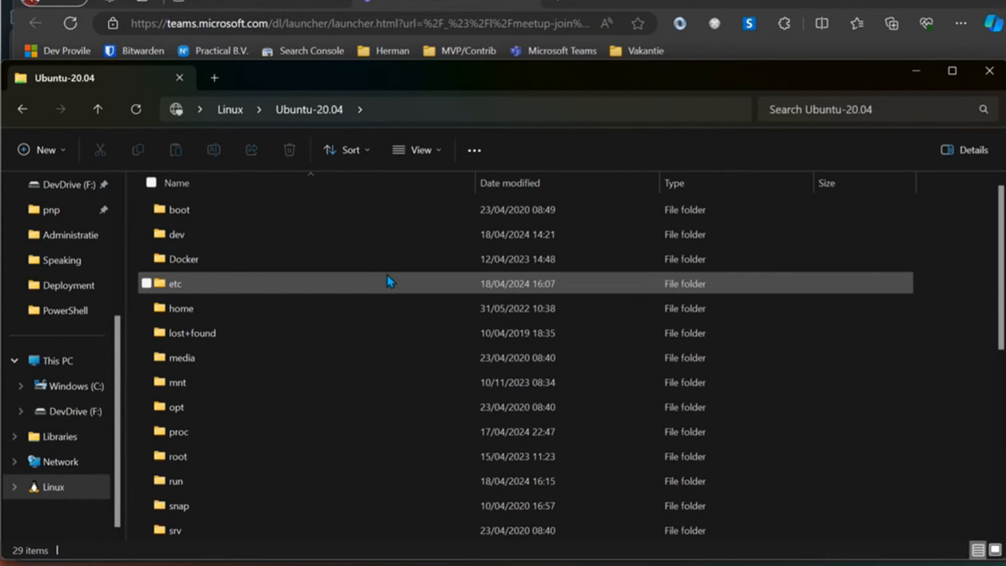
mouse_move(624, 254)
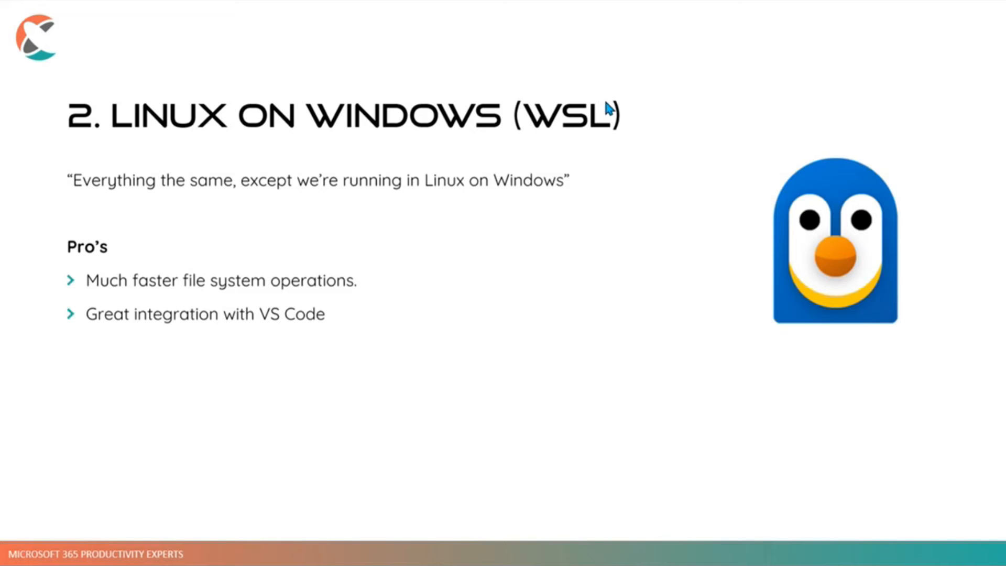
mouse_move(315, 45)
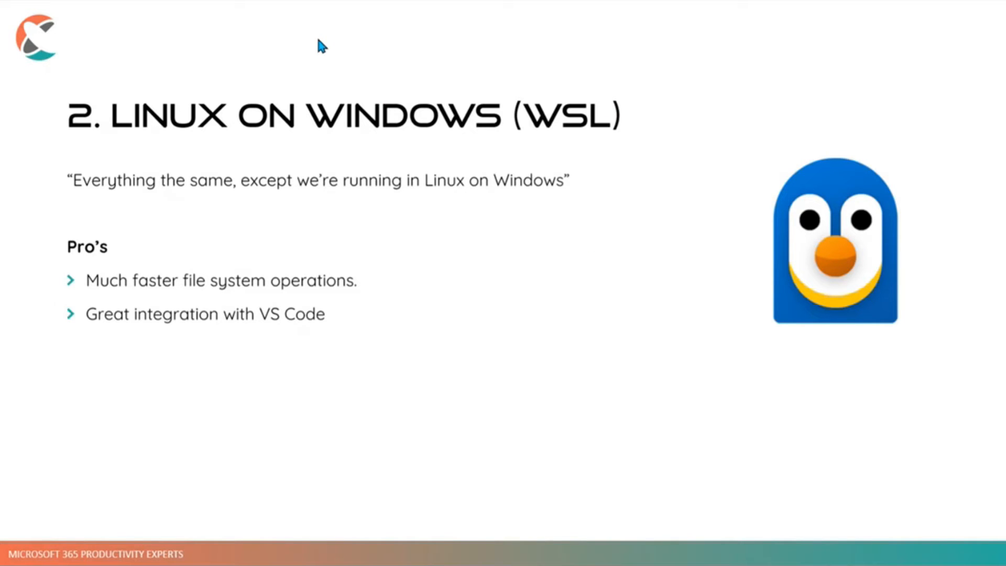
mouse_move(427, 230)
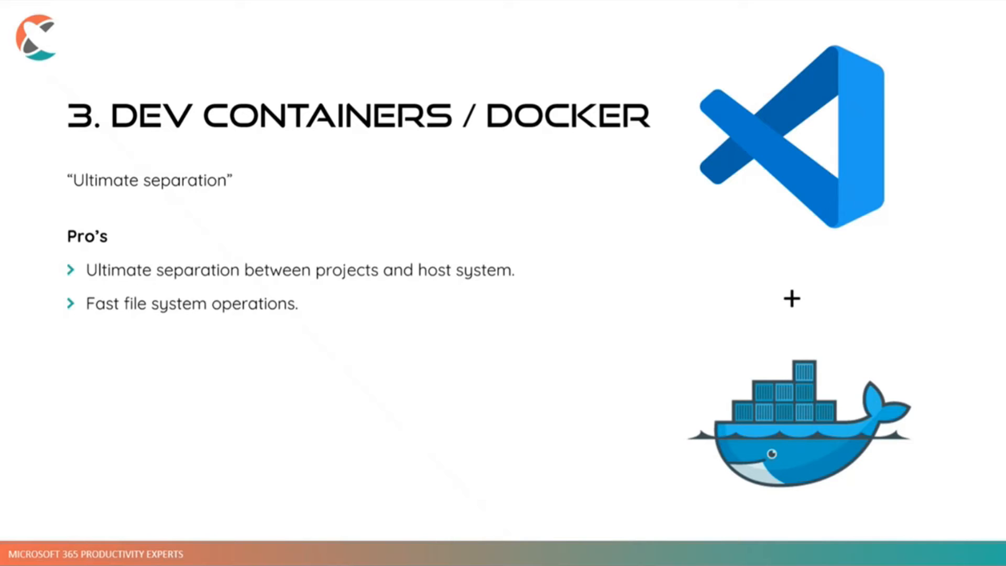
mouse_move(428, 228)
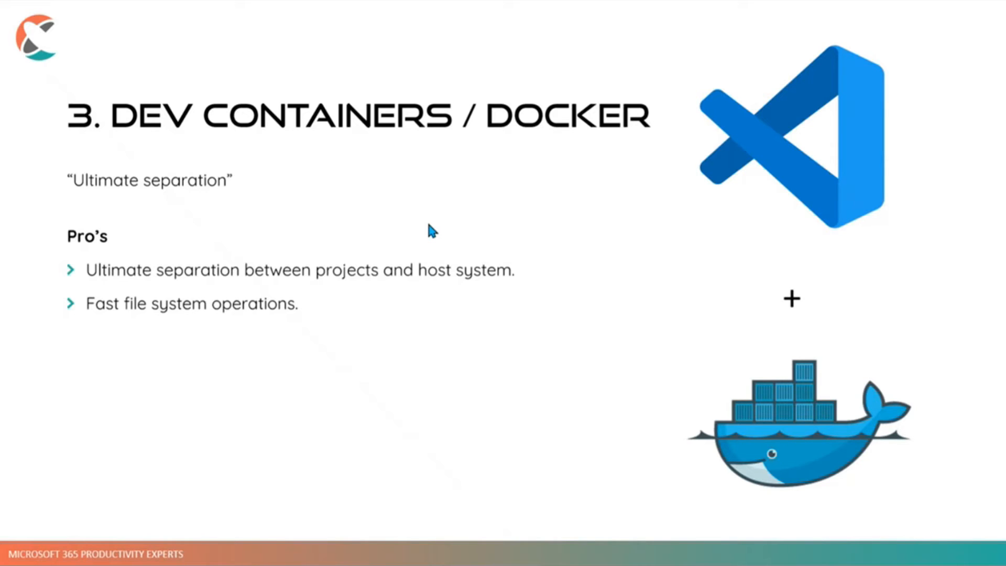
mouse_move(405, 152)
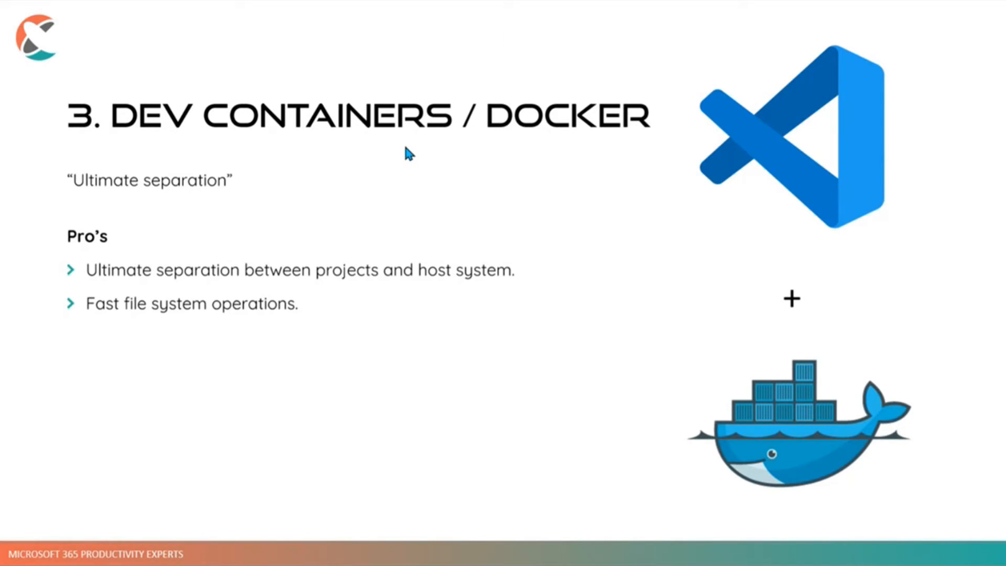
mouse_move(297, 335)
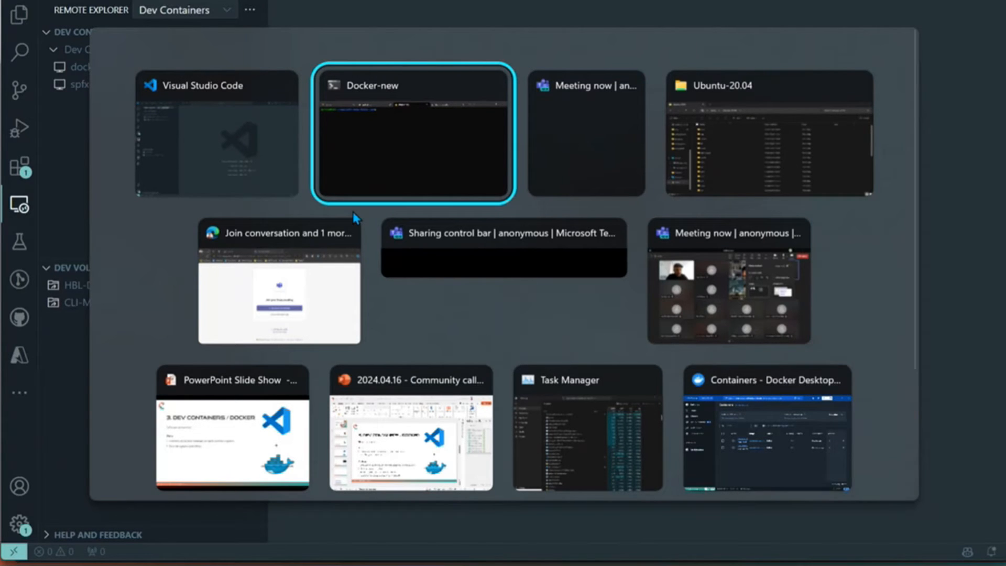
Step: Clone the SPFx Dev Container Template repo into spfx-demo-docker-new and launch it with code
left_click(413, 133)
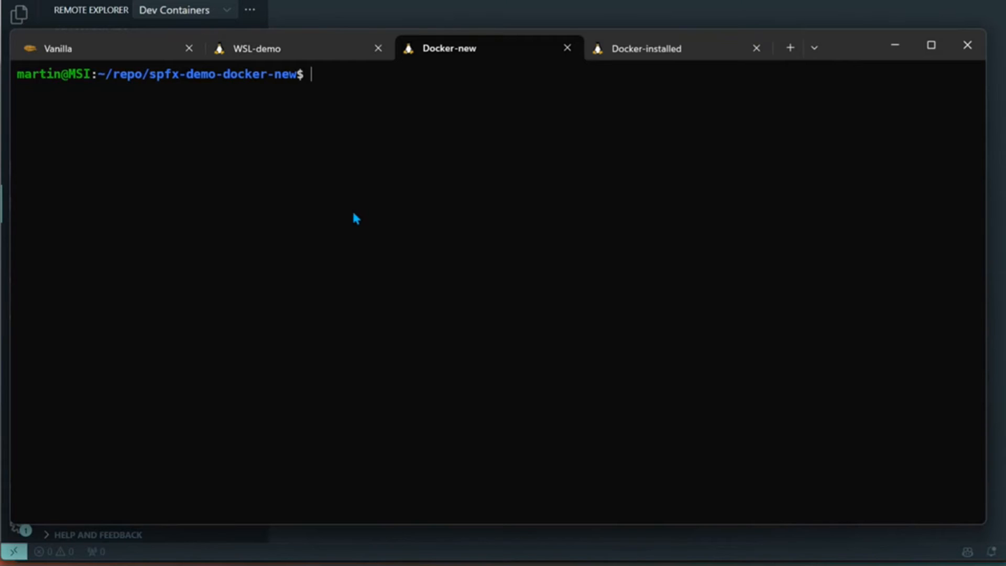
type("git clone https://i4you@dev.azure.com/i4you/I4-YOU/_git/SPFx%20Dev%20Container%20Template .")
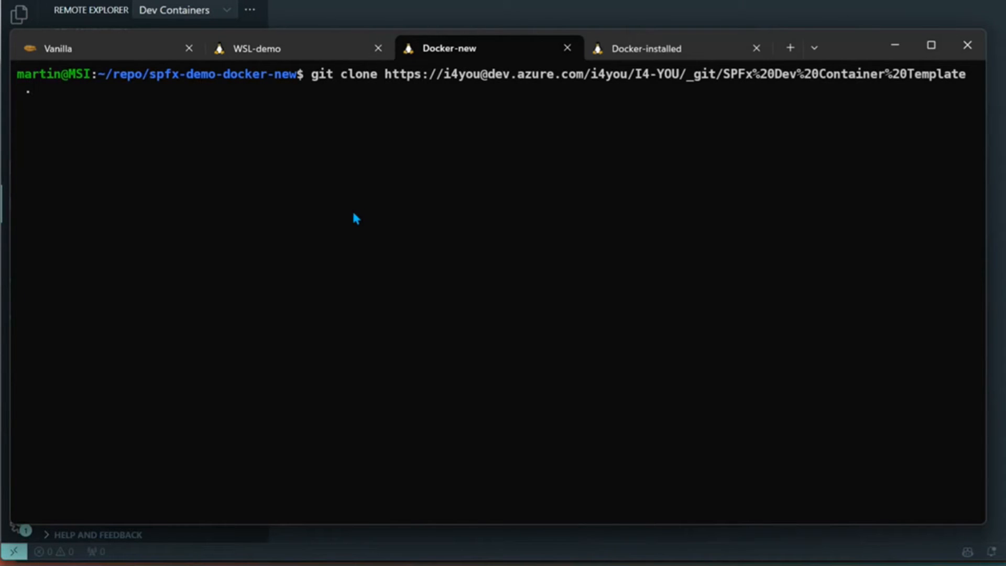
key("Enter")
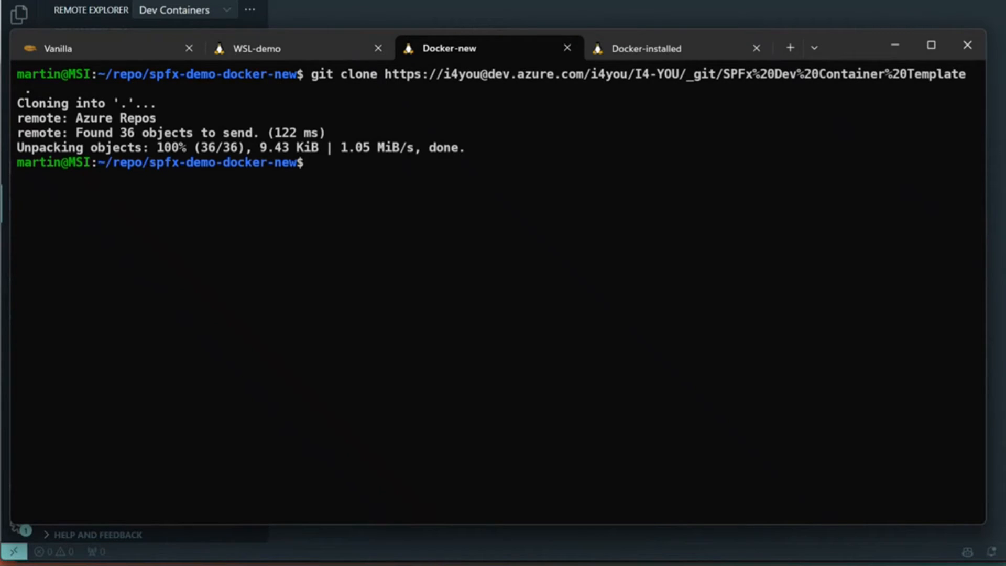
type("code .")
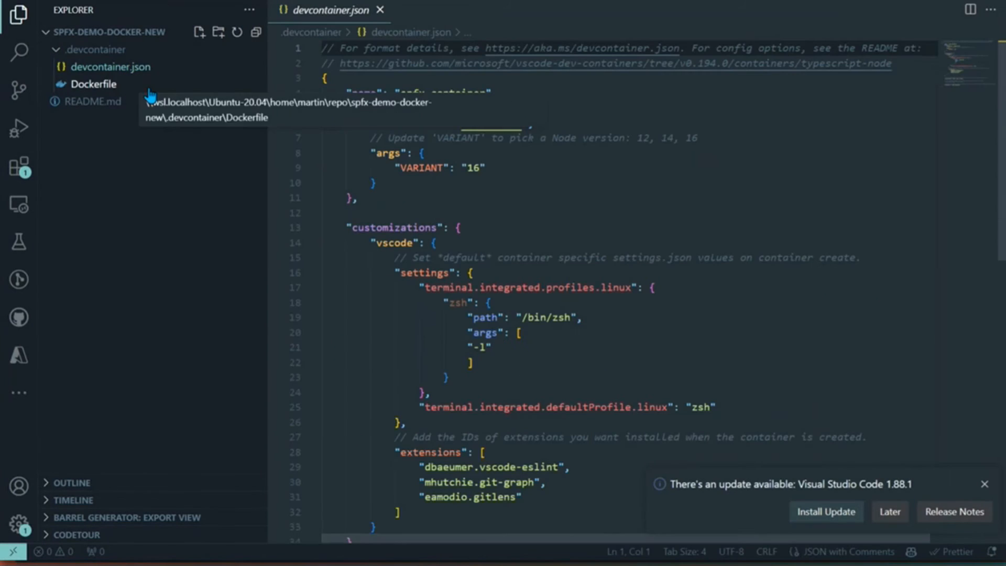
Step: Review the cloned project's Dockerfile, then switch to the Docker-installed terminal
left_click(92, 83)
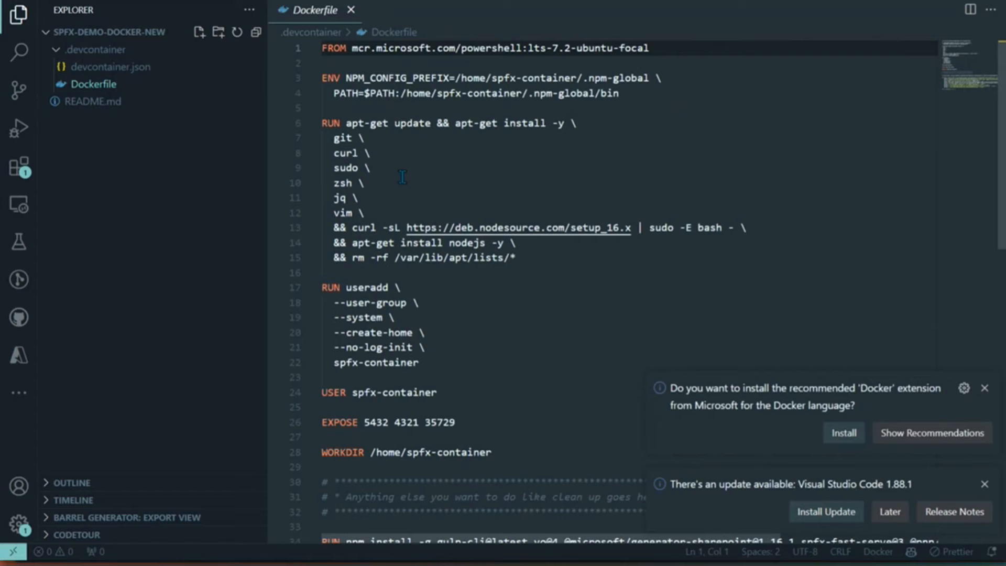
scroll("down", 3)
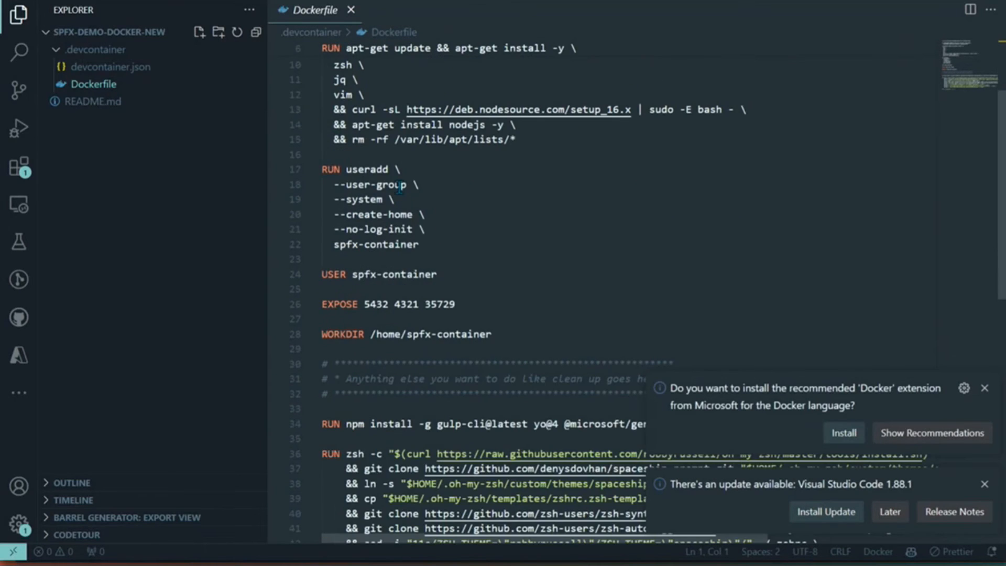
scroll("down", 3)
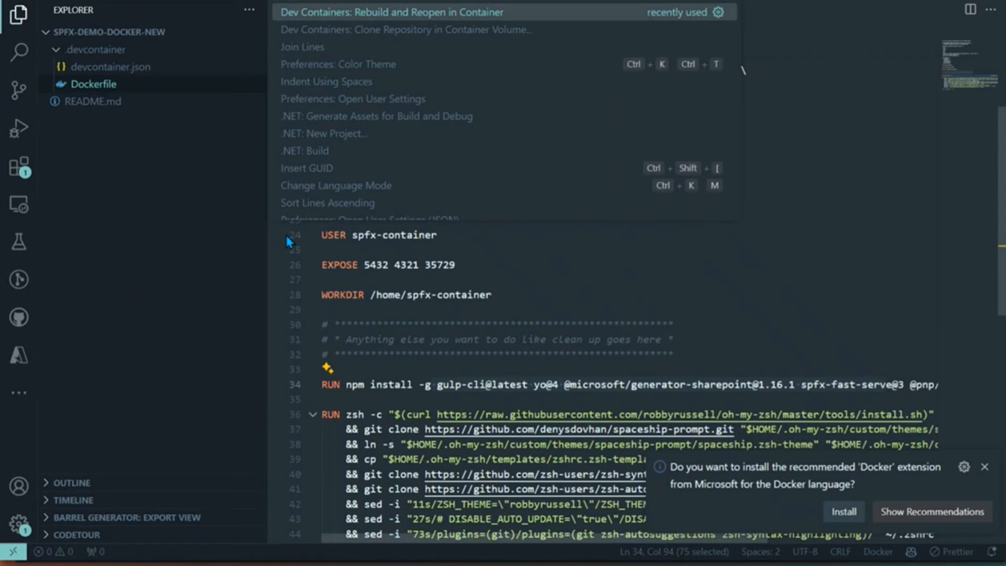
mouse_move(369, 170)
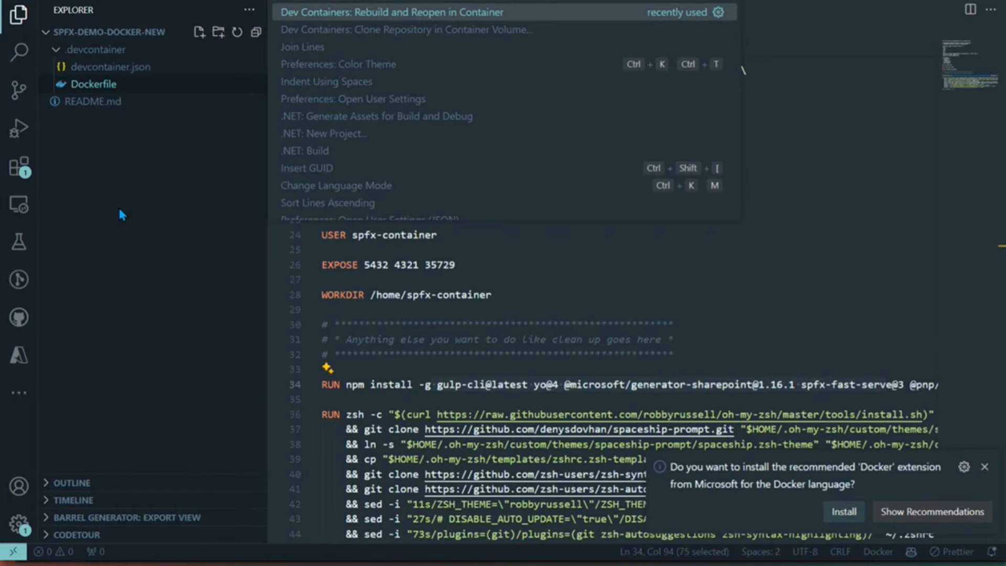
key("Alt+Tab")
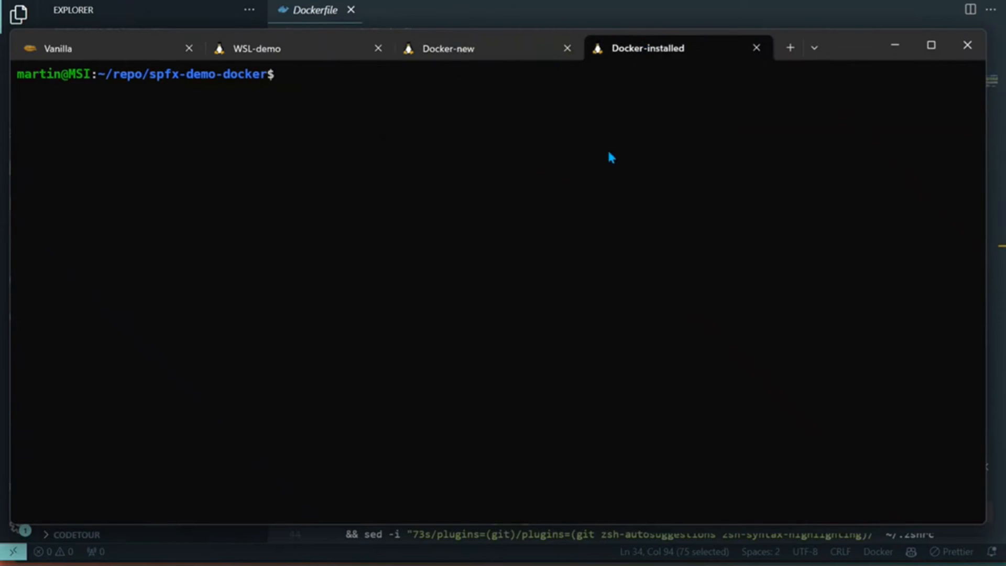
Step: Launch the spfx-demo-docker project in VS Code with code . from the Docker-installed tab
type("code .")
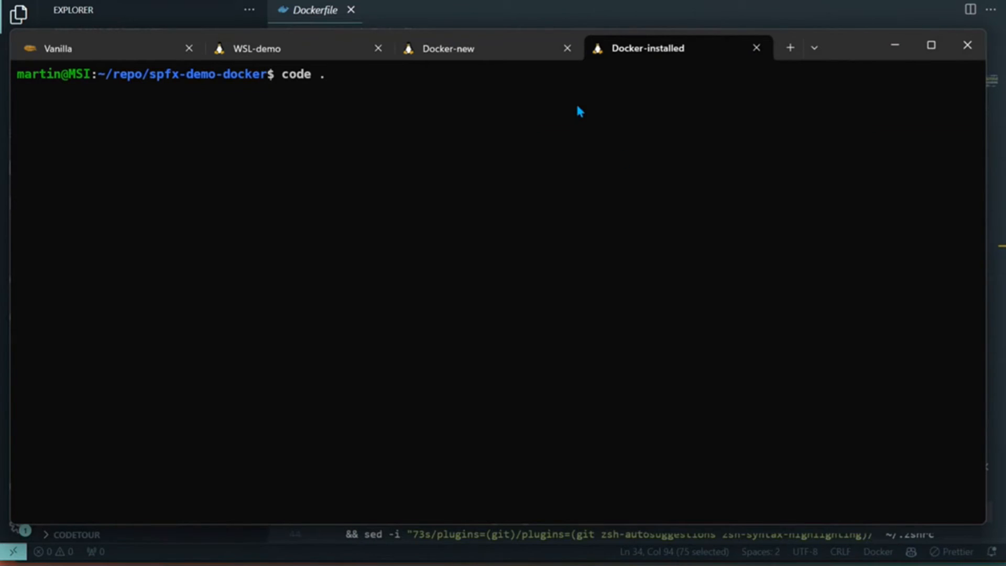
key("Enter")
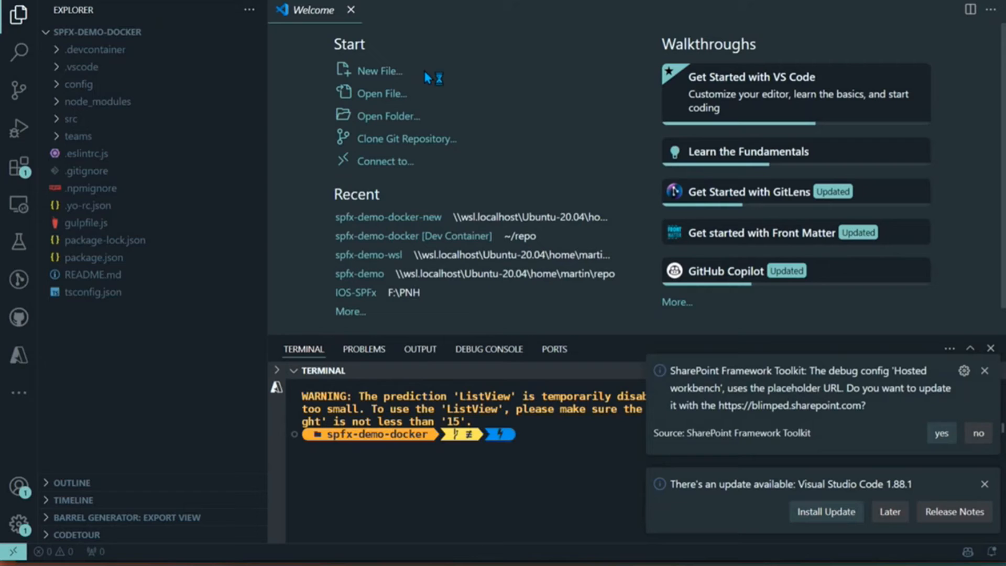
mouse_move(300, 163)
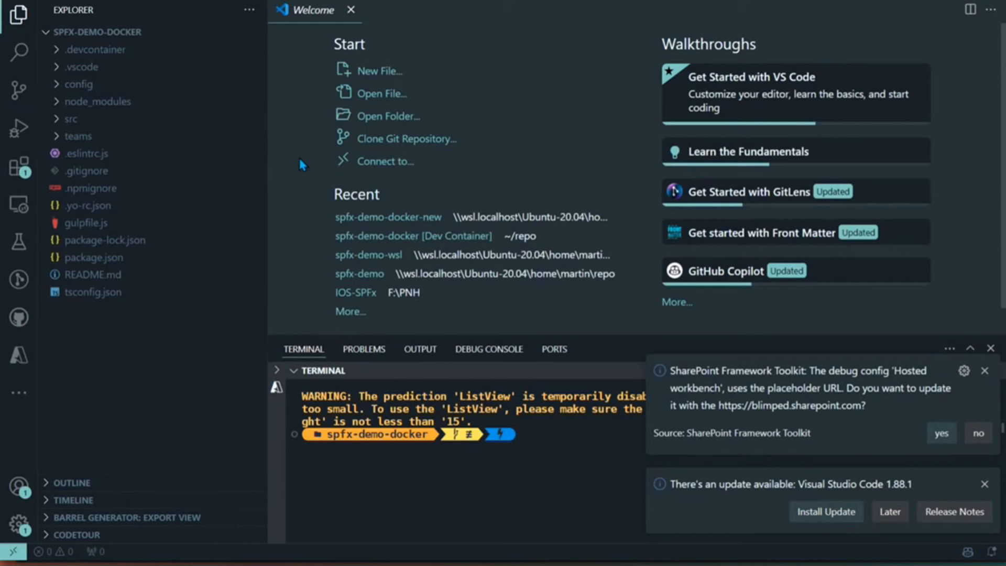
mouse_move(268, 153)
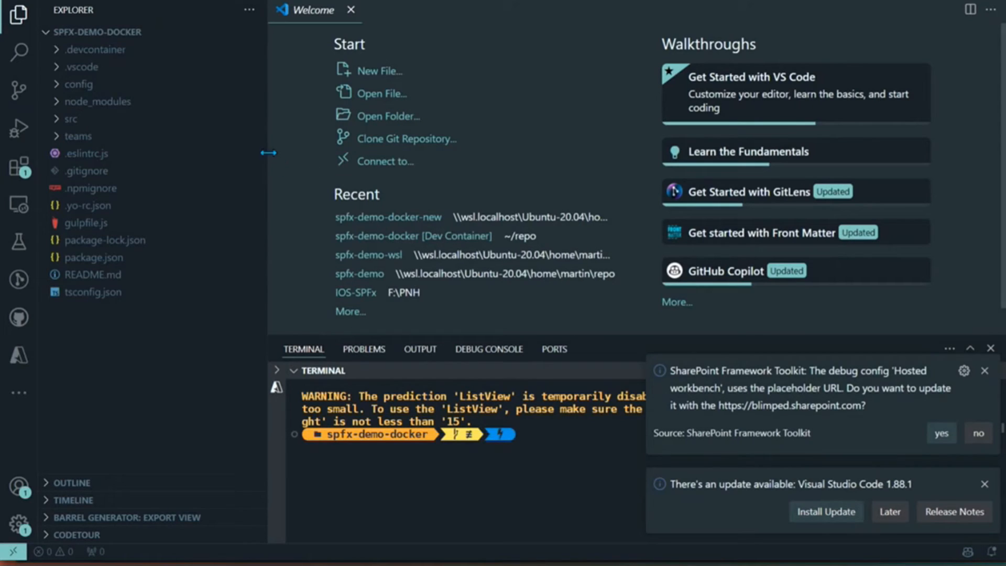
mouse_move(274, 157)
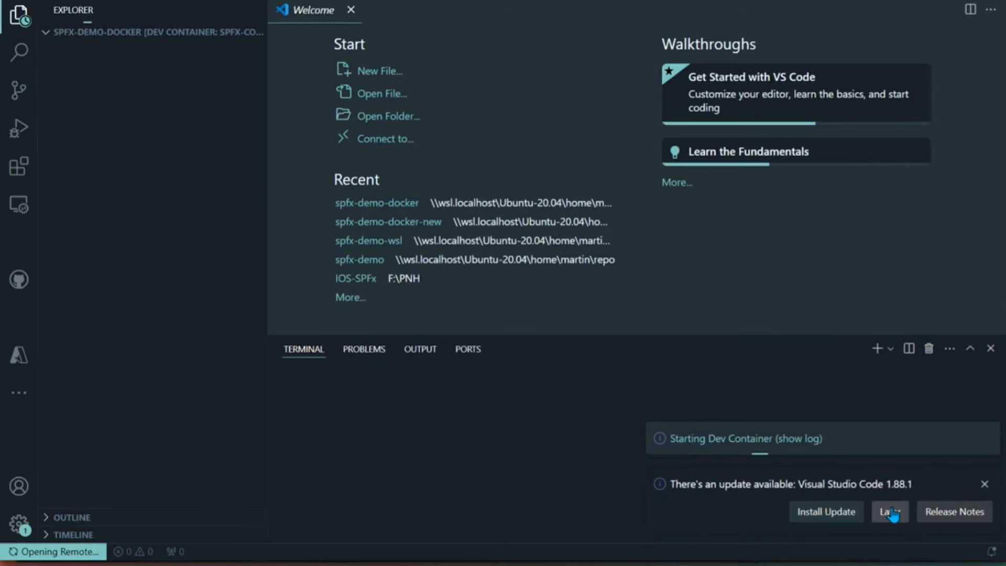
Step: Put off the VS Code update offer while the spfx-container dev container starts
left_click(888, 512)
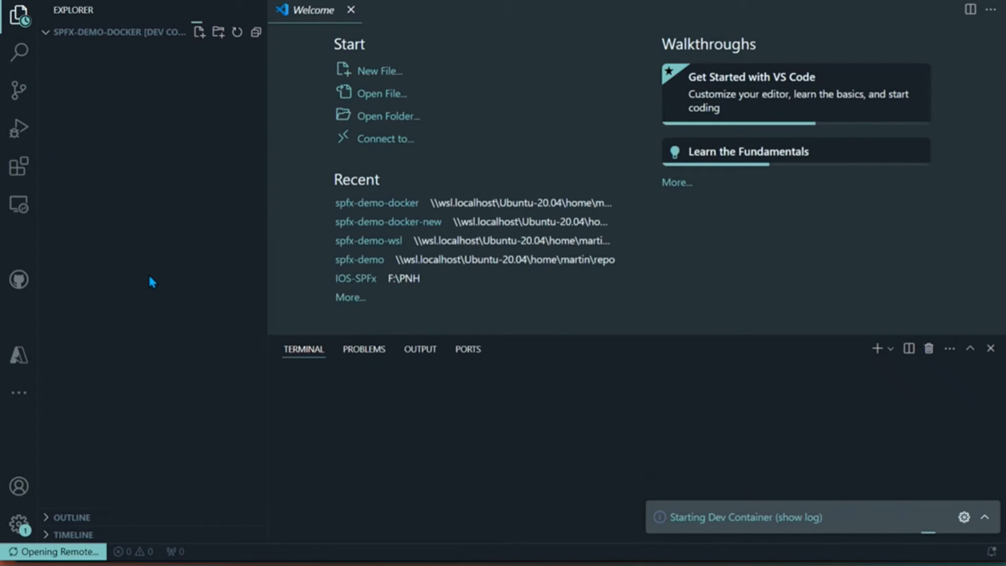
mouse_move(151, 272)
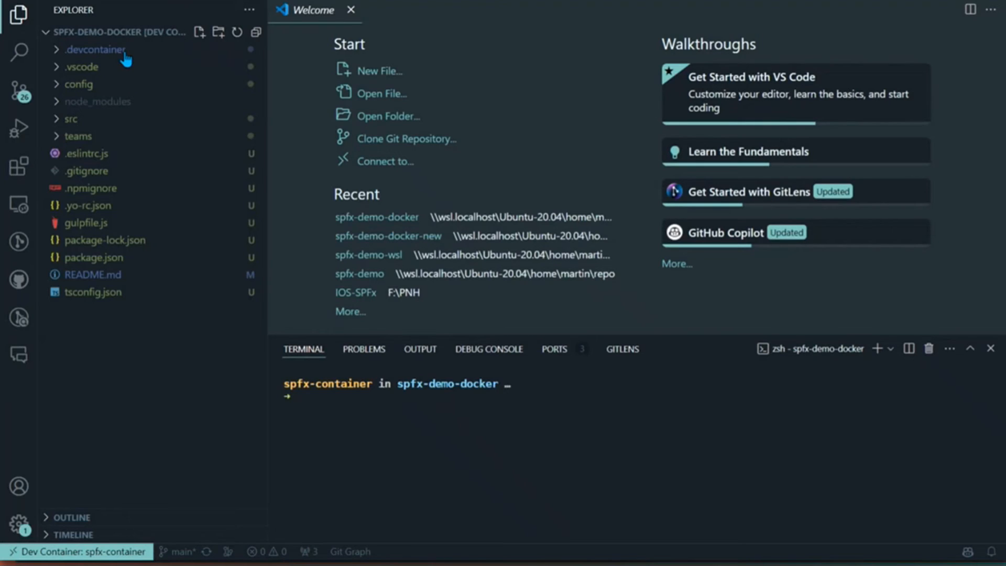
Step: Expand .devcontainer to show devcontainer.json, then return to the Dev Containers slide
left_click(94, 49)
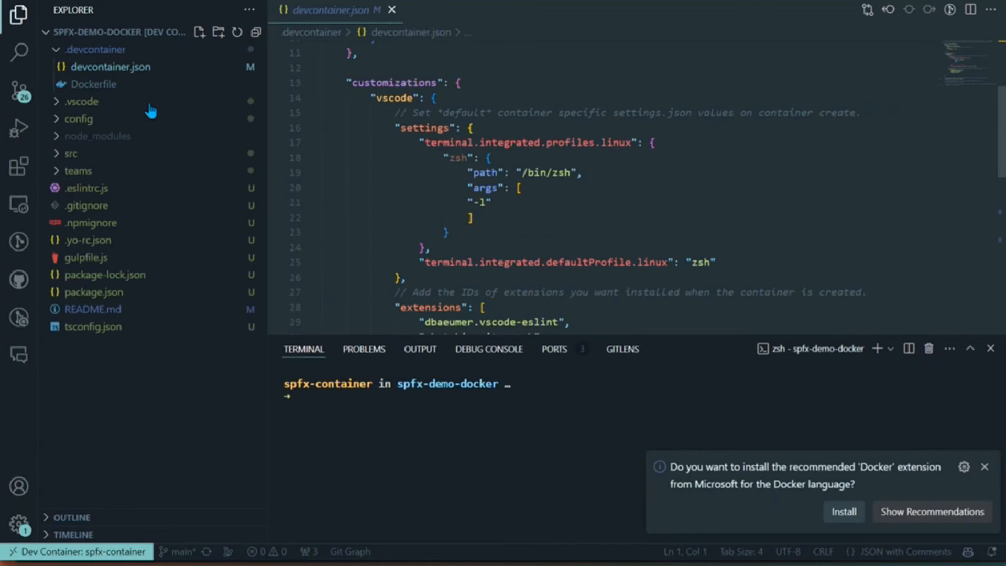
mouse_move(149, 104)
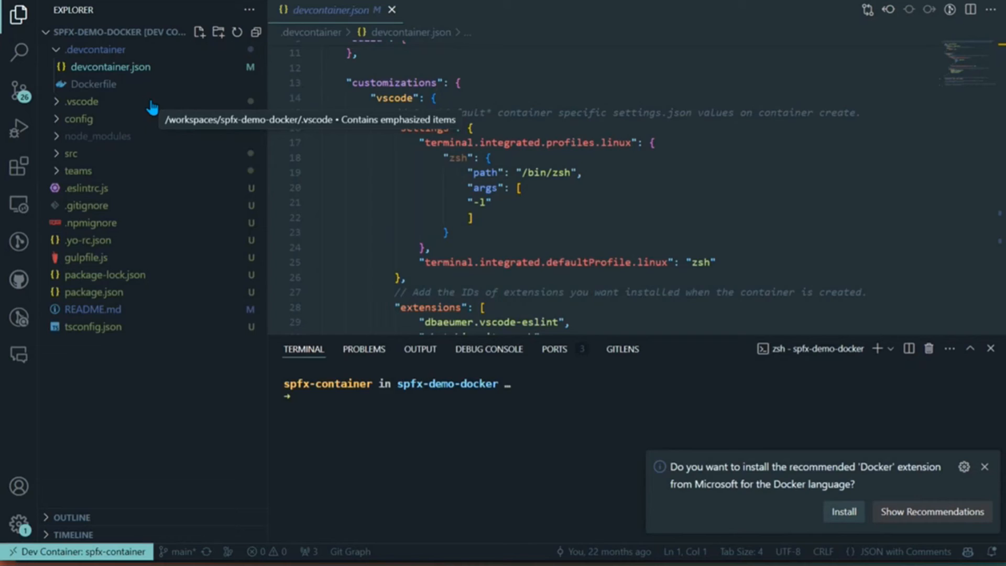
key("alt+tab")
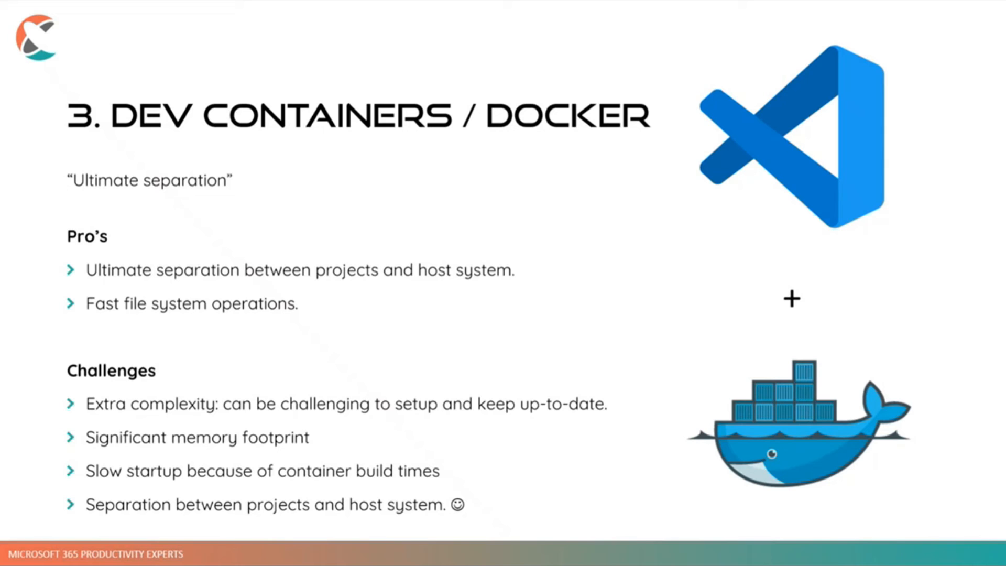
Step: Return to the devcontainer.json VS Code window and show forwarded ports 4321, 5432 and 35729
key("alt+tab")
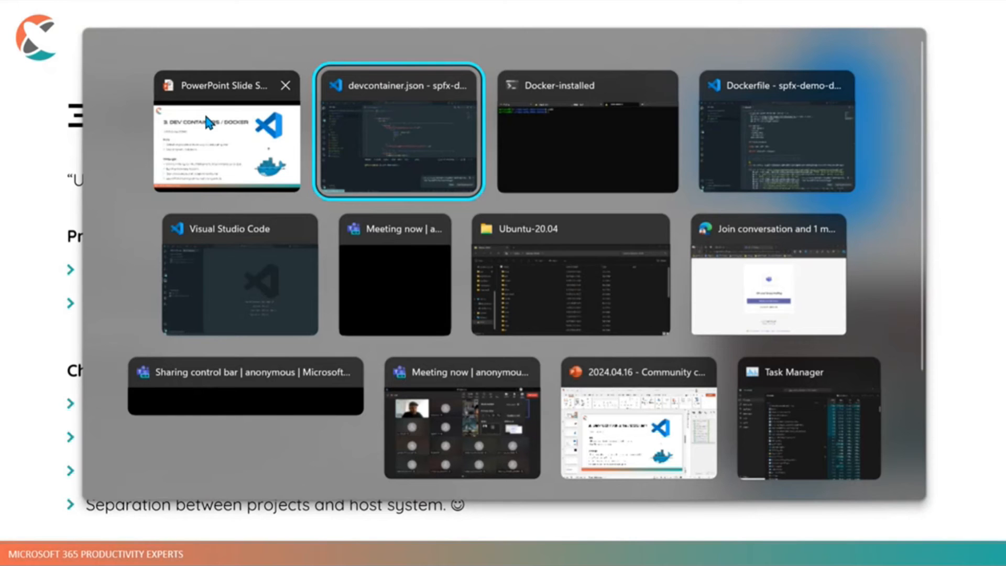
left_click(398, 130)
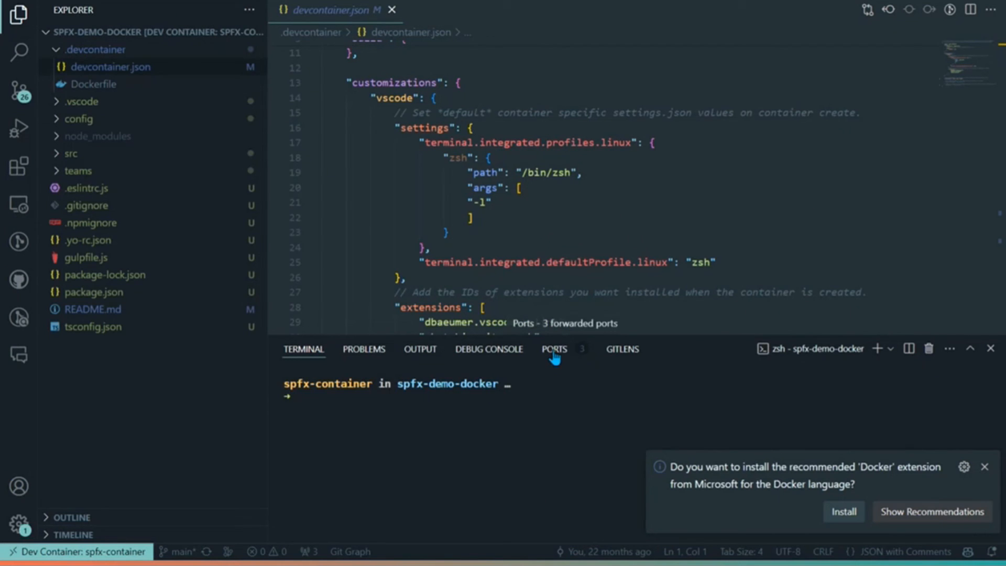
left_click(554, 349)
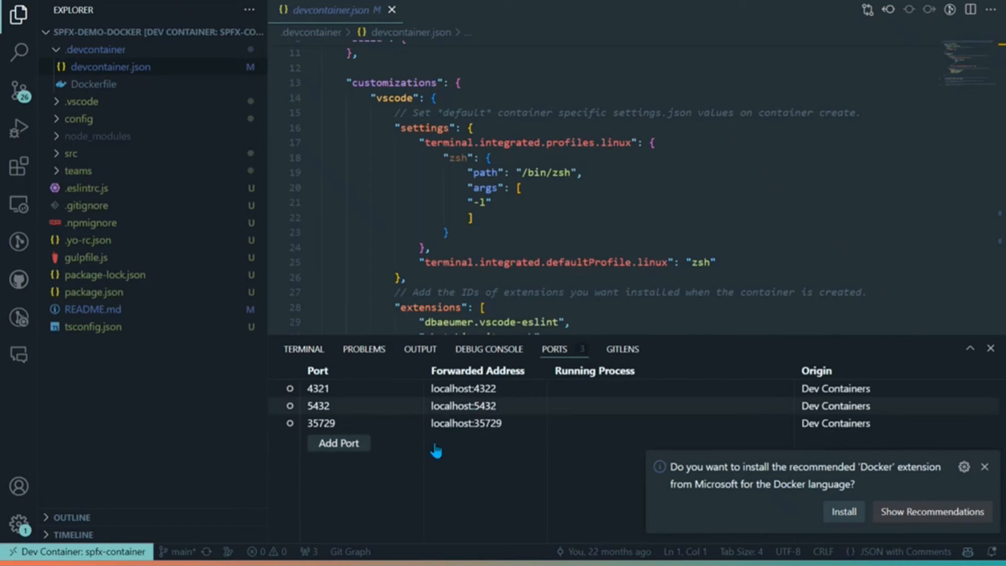
mouse_move(417, 475)
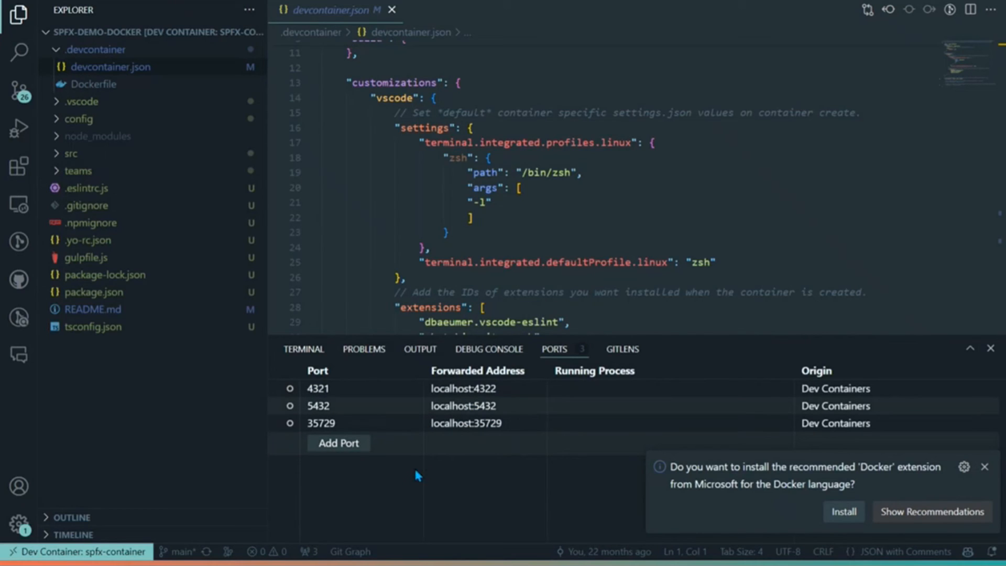
mouse_move(421, 473)
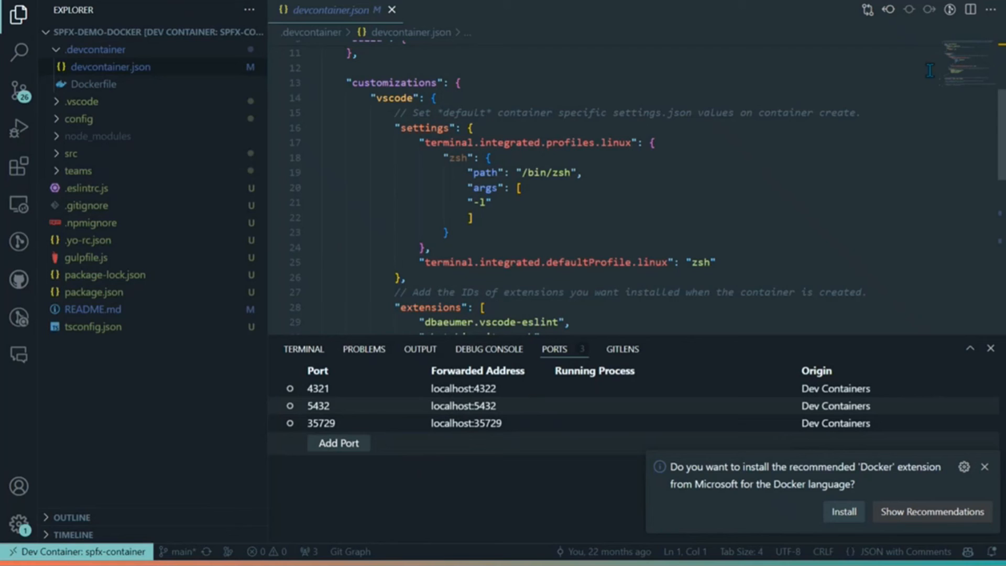
mouse_move(793, 50)
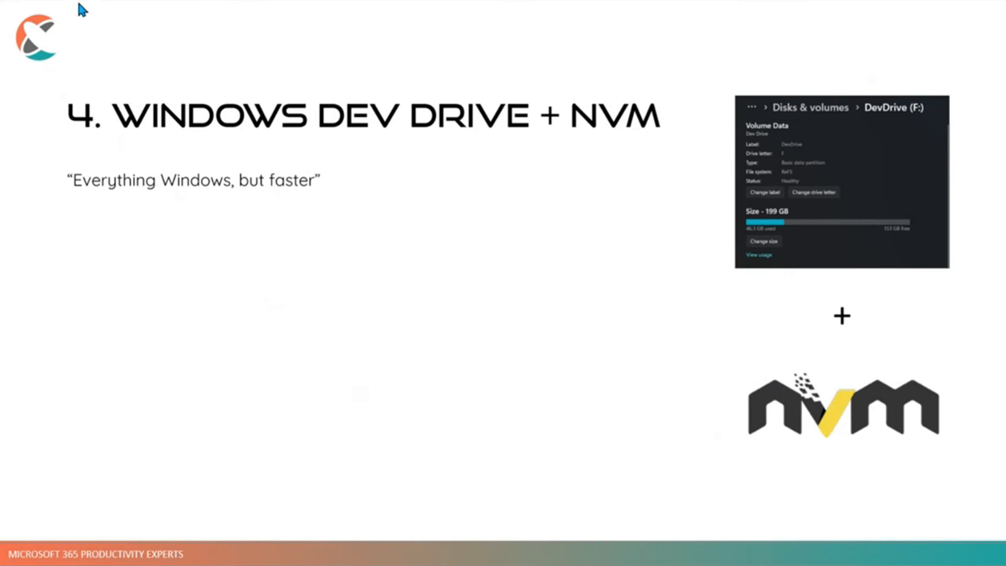
mouse_move(96, 23)
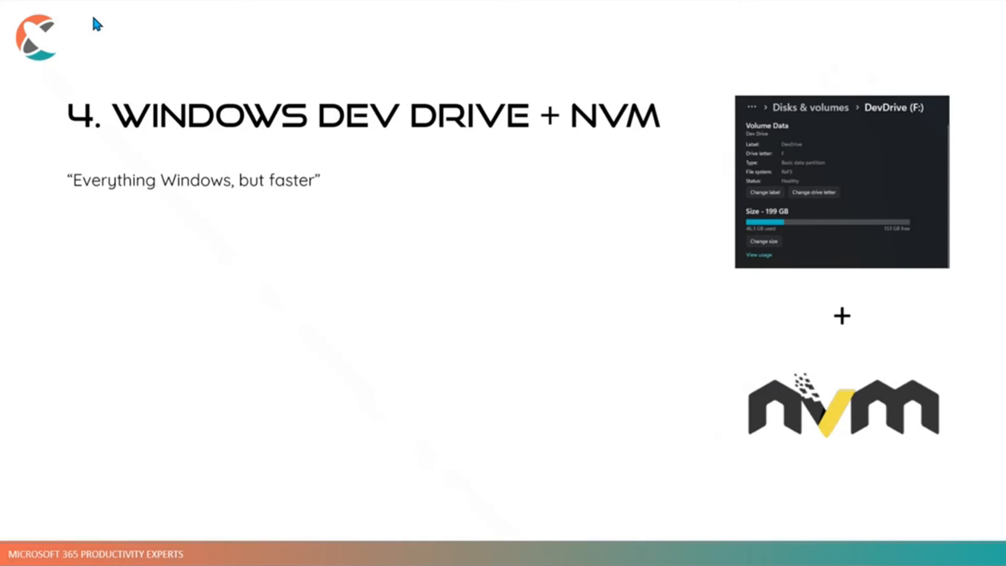
mouse_move(532, 371)
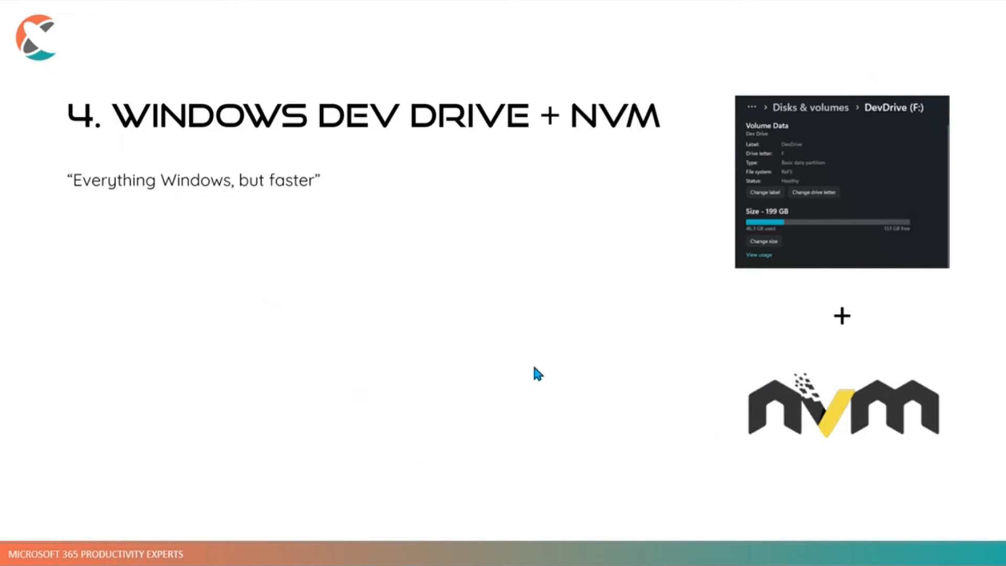
mouse_move(525, 347)
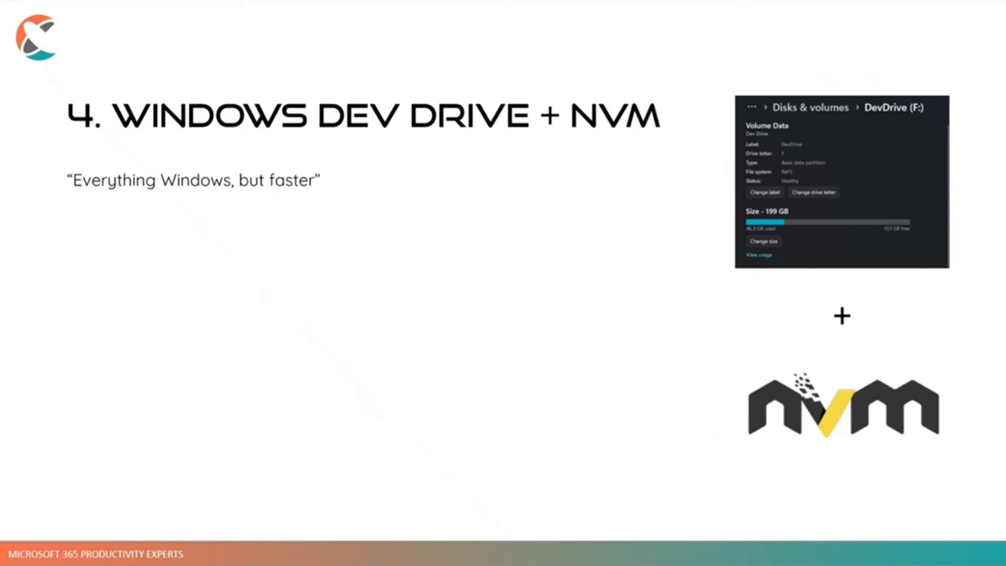
mouse_move(595, 479)
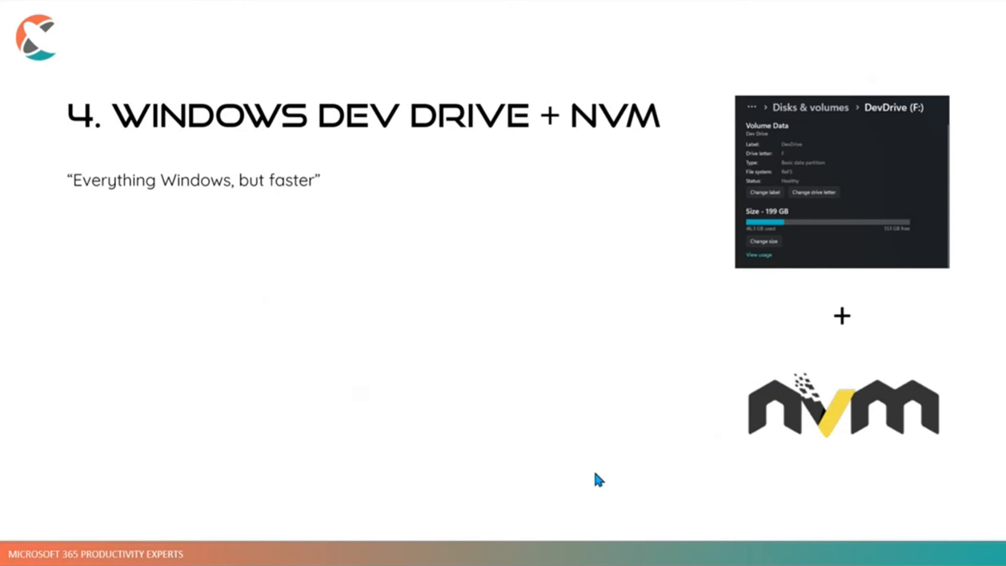